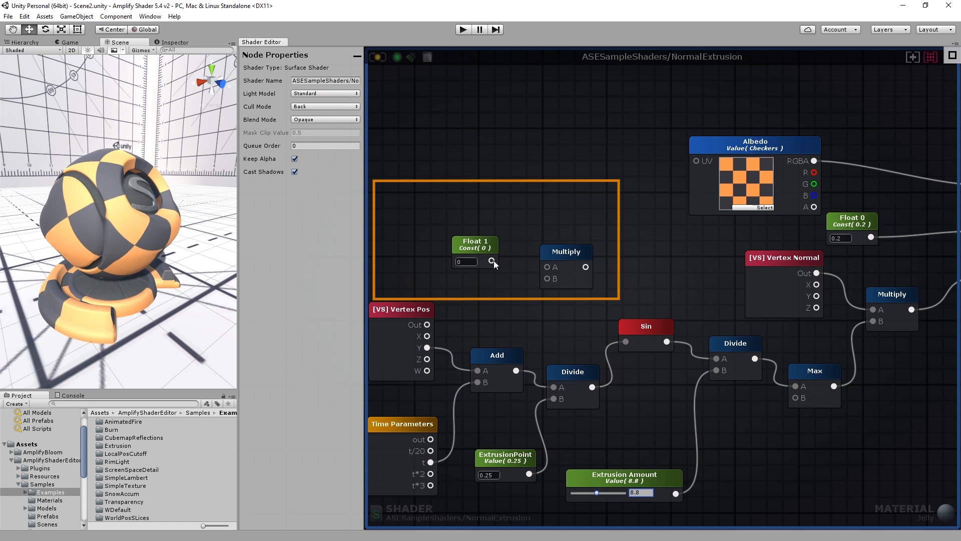
Wire Float 1's output into the Multiply node's A input
drag(491, 261, 549, 267)
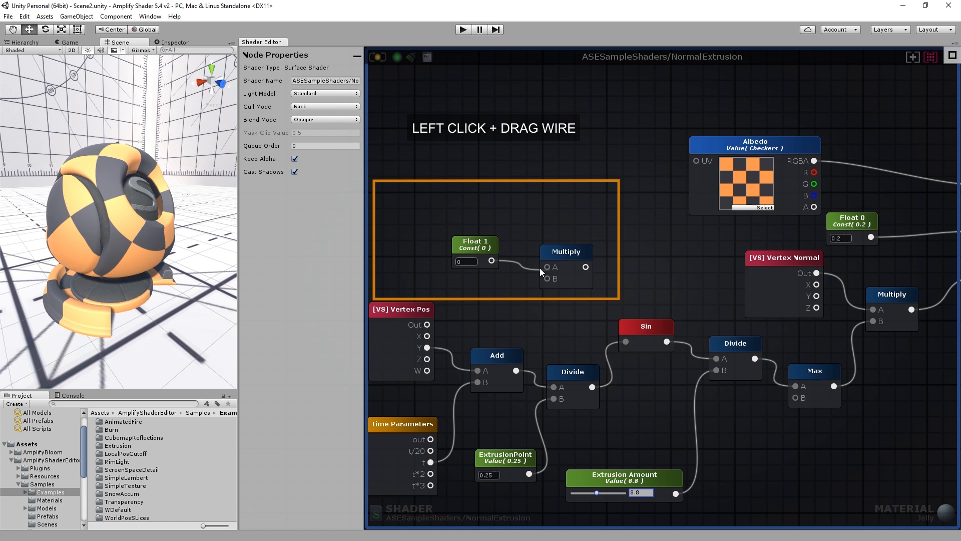
drag(475, 242, 425, 202)
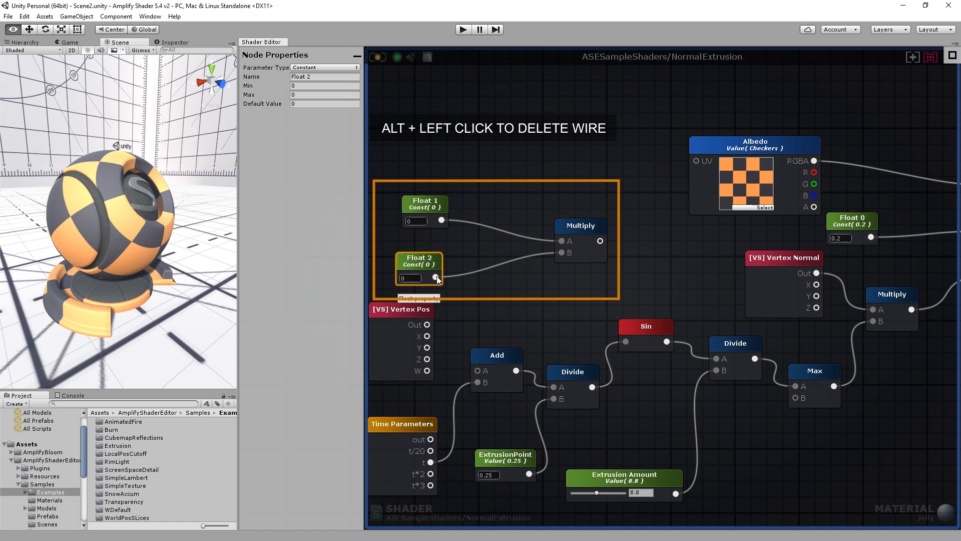
Delete the wire from Float 2 into the Multiply node's B input
click(437, 278)
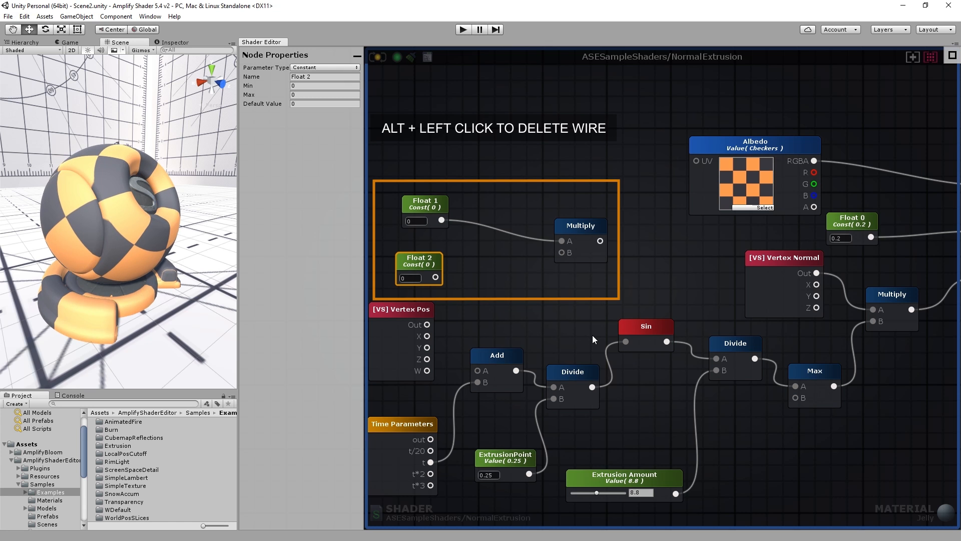